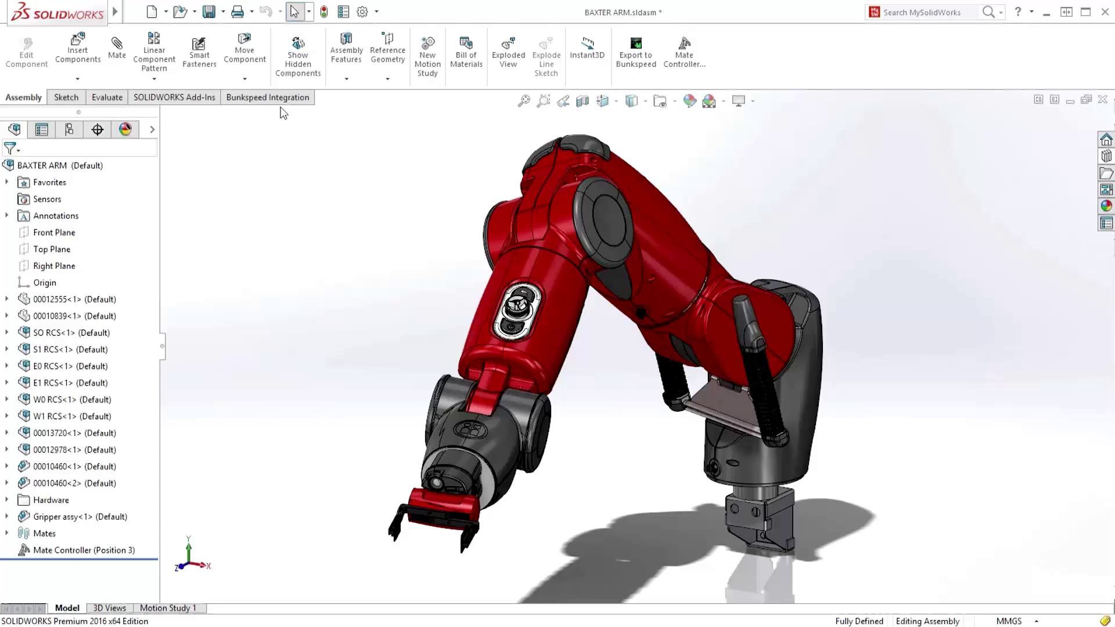
- Export the Baxter arm assembly from SOLIDWORKS into Visualize with Export to Bunkspeed
left_click(267, 97)
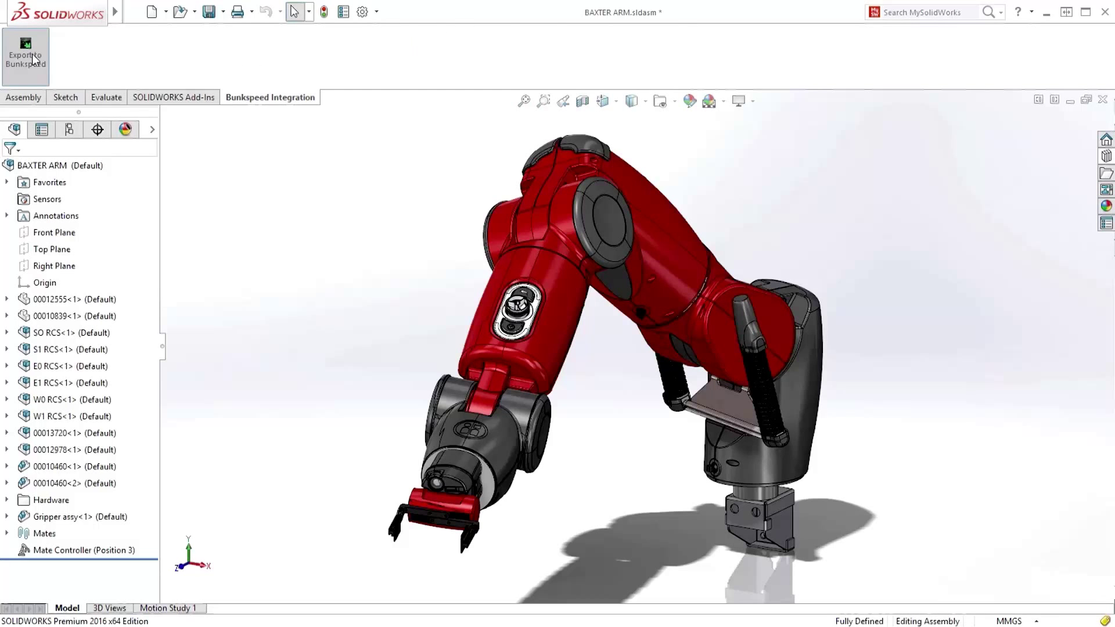
left_click(23, 47)
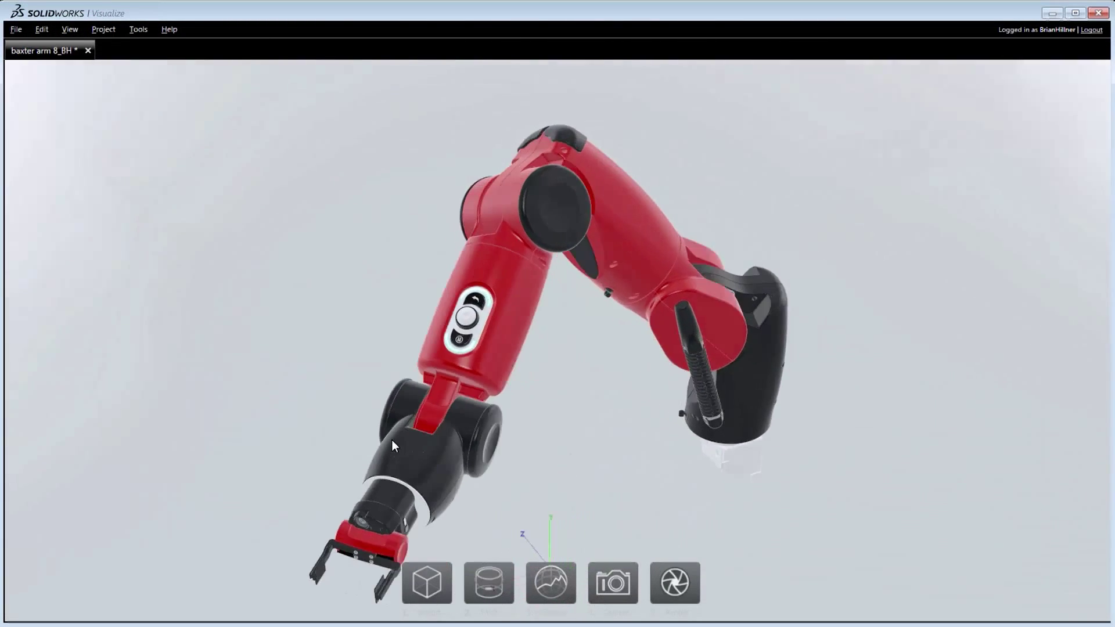
left_click_drag(394, 444, 401, 205)
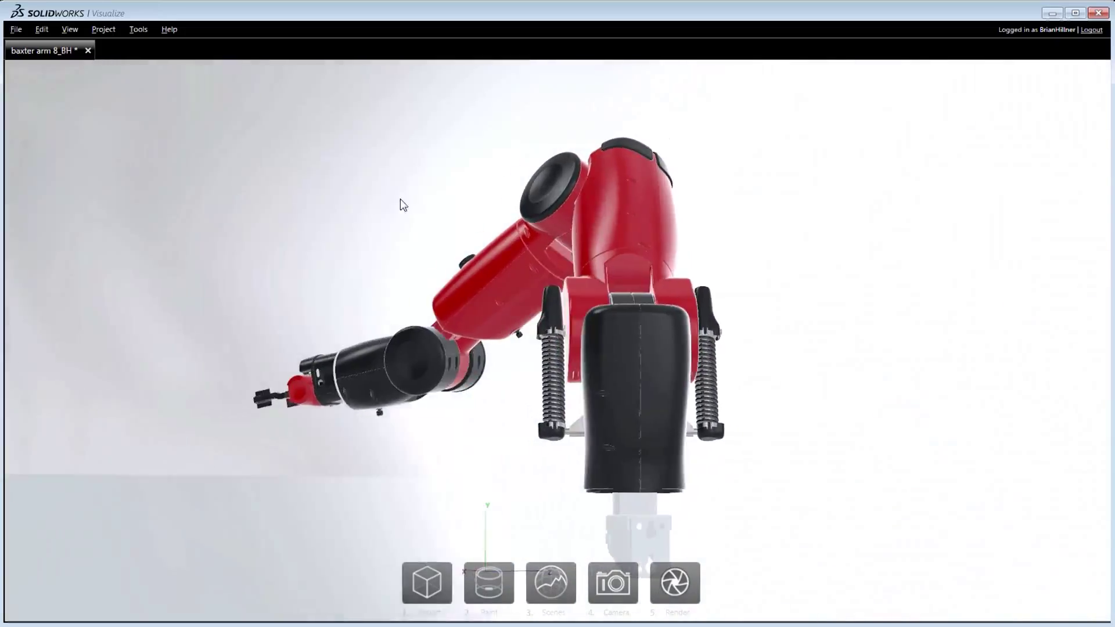
left_click_drag(402, 205, 739, 370)
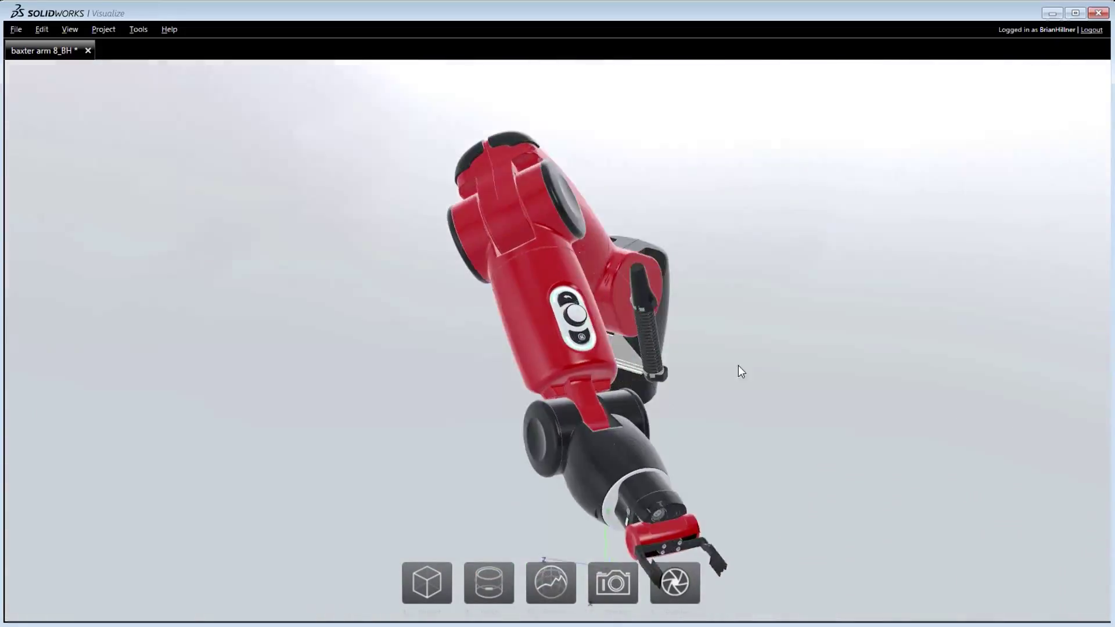
left_click_drag(741, 371, 586, 295)
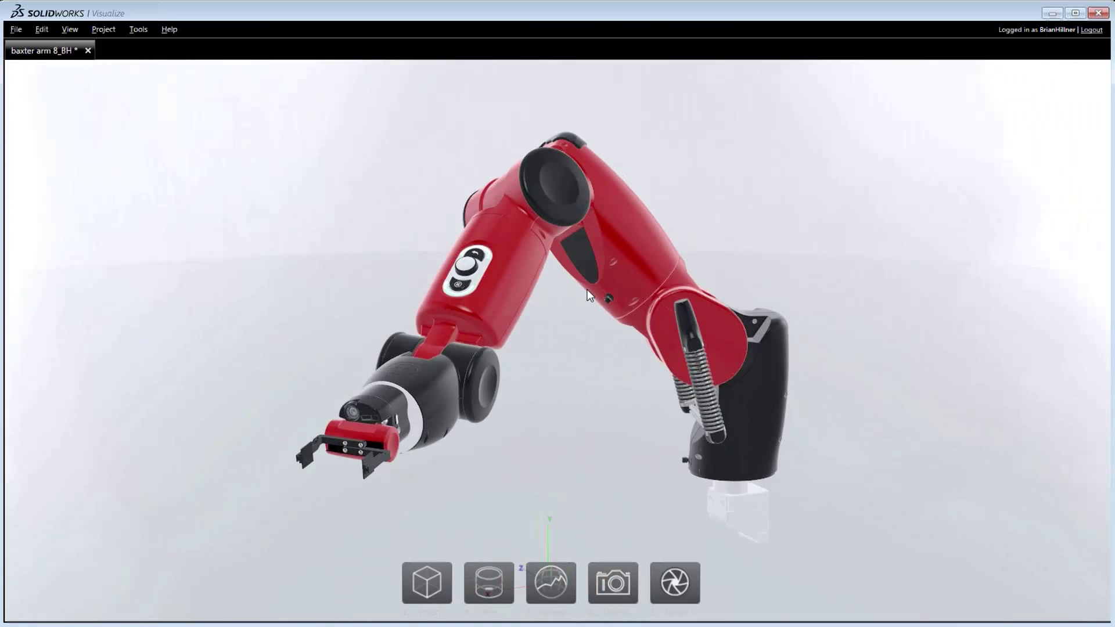
left_click_drag(586, 295, 622, 307)
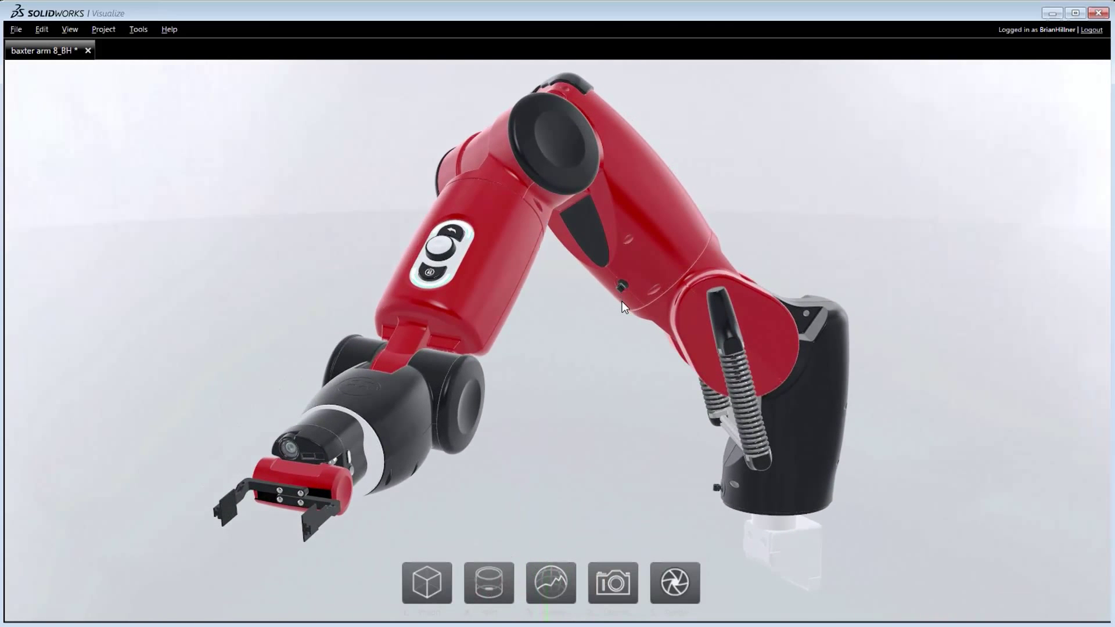
left_click_drag(621, 306, 517, 392)
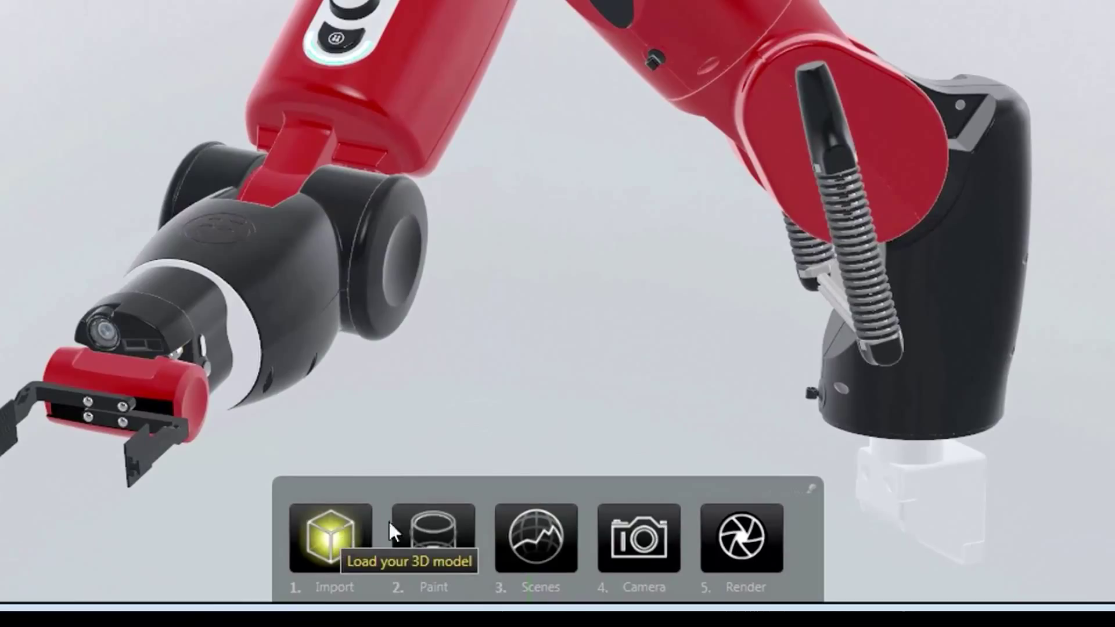
mouse_move(535, 538)
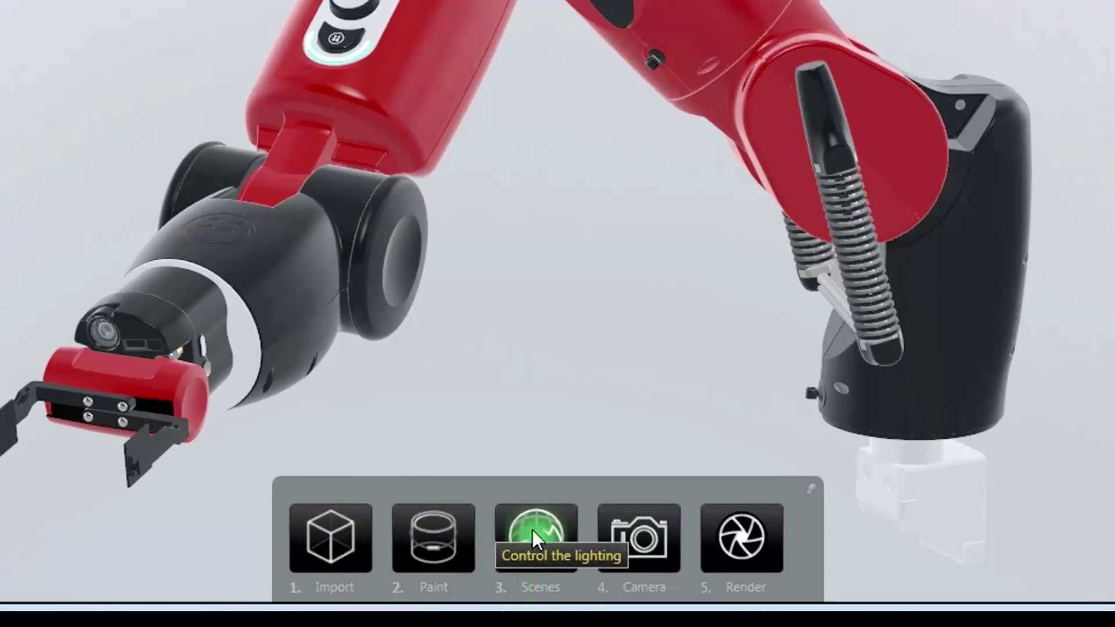
mouse_move(753, 536)
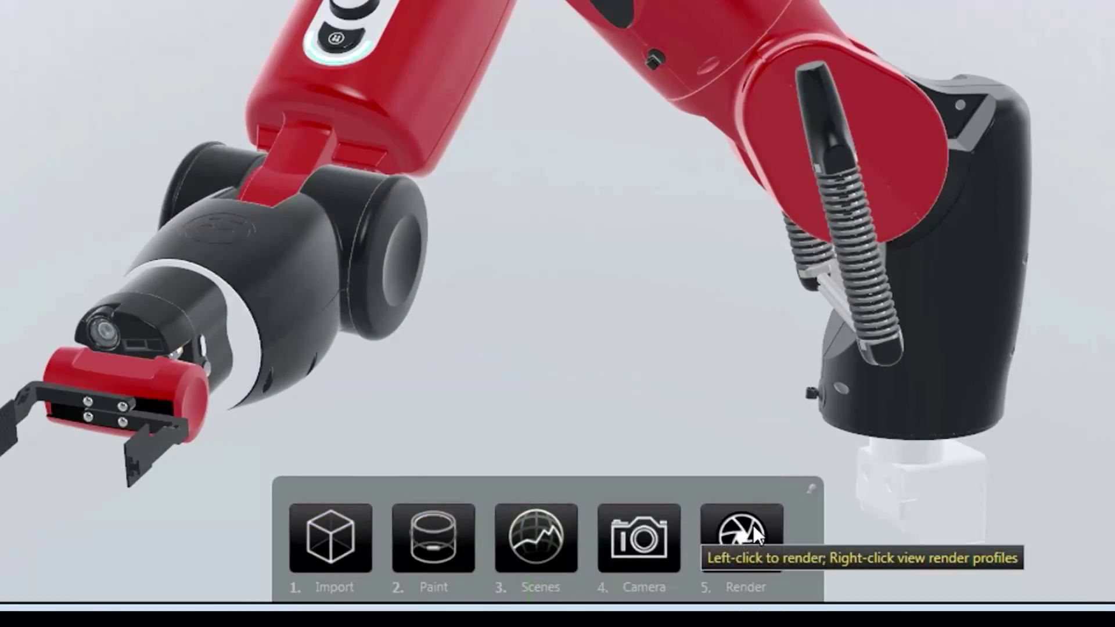
mouse_move(627, 270)
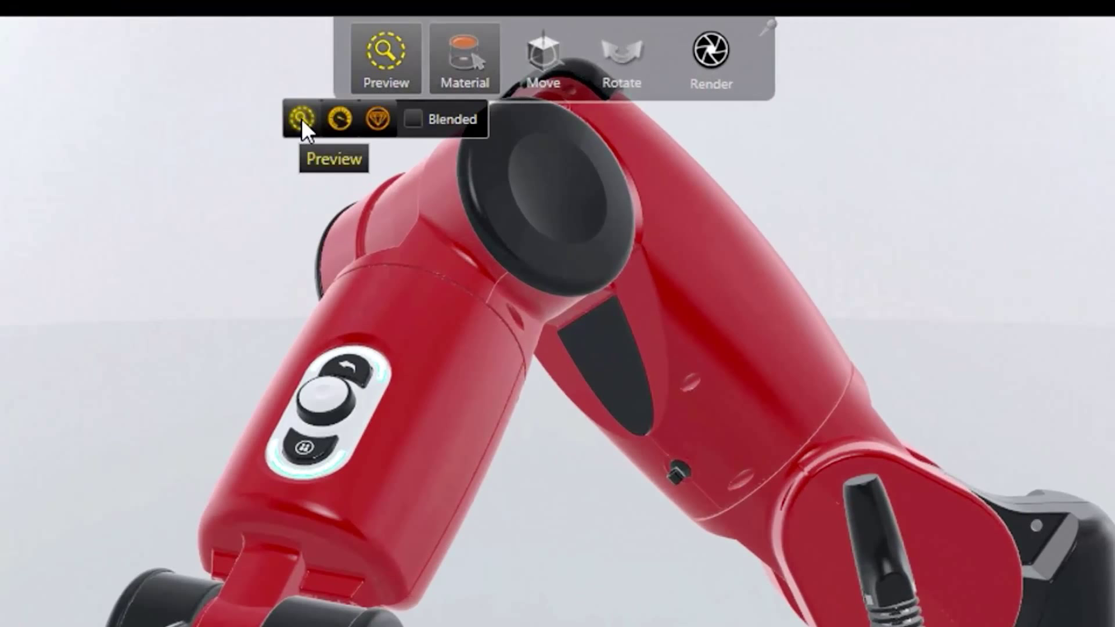
mouse_move(343, 122)
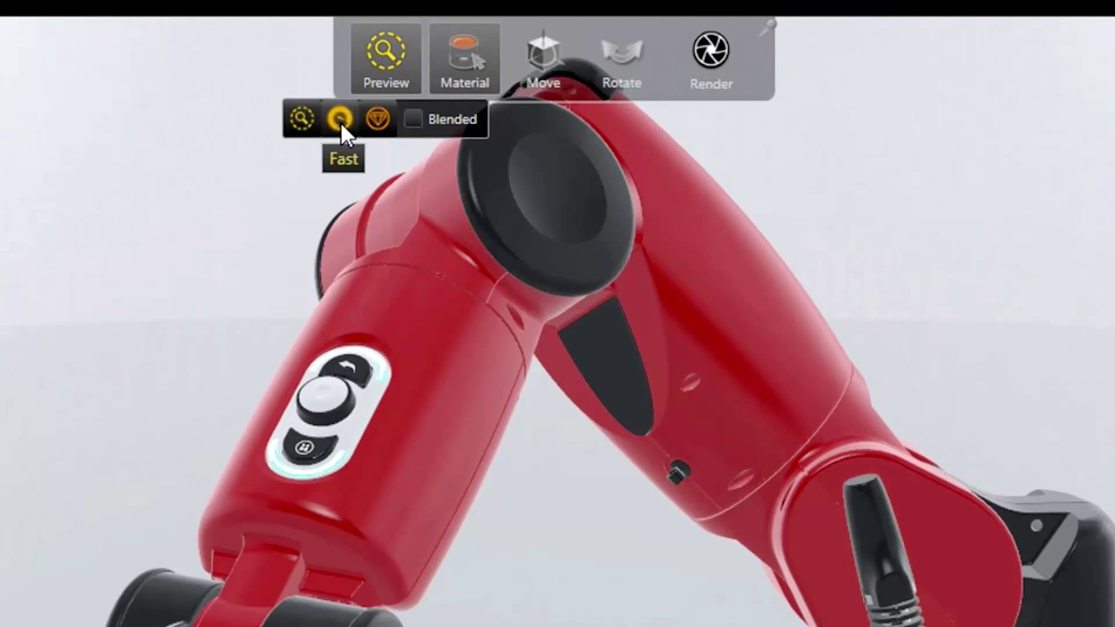
mouse_move(381, 132)
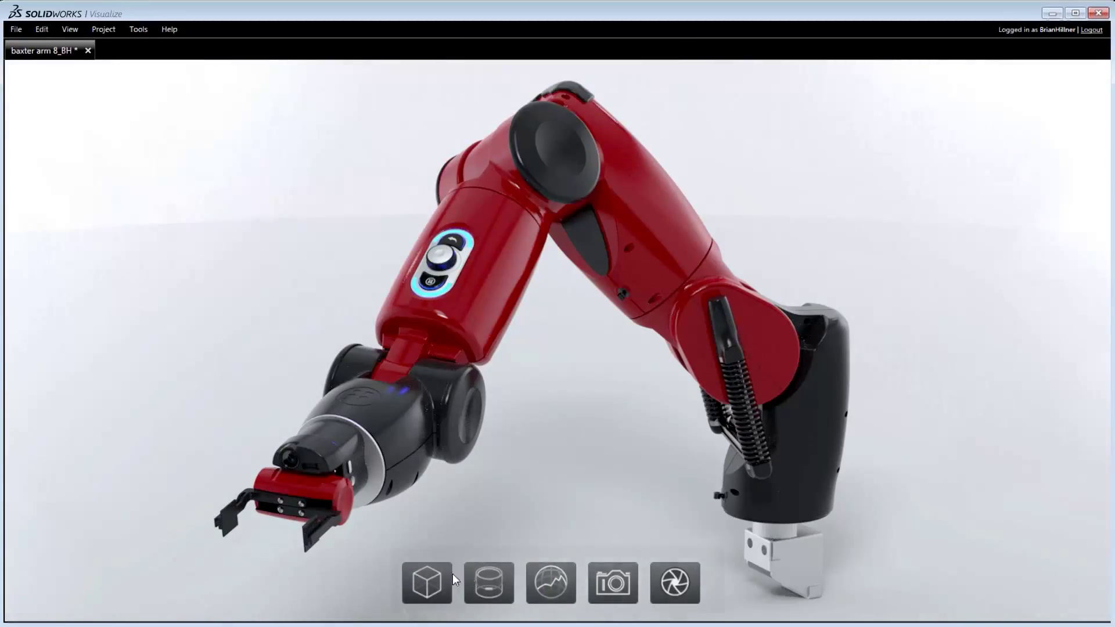
- Try library materials, then apply Rough chrome to the red shells and adjust its settings
left_click(486, 584)
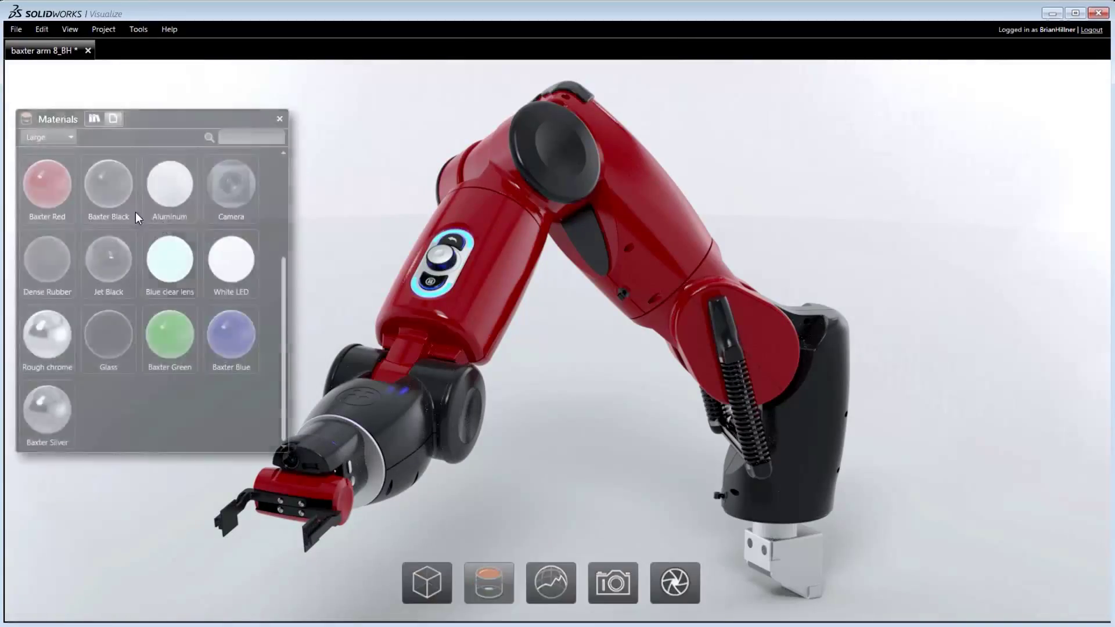
left_click(230, 336)
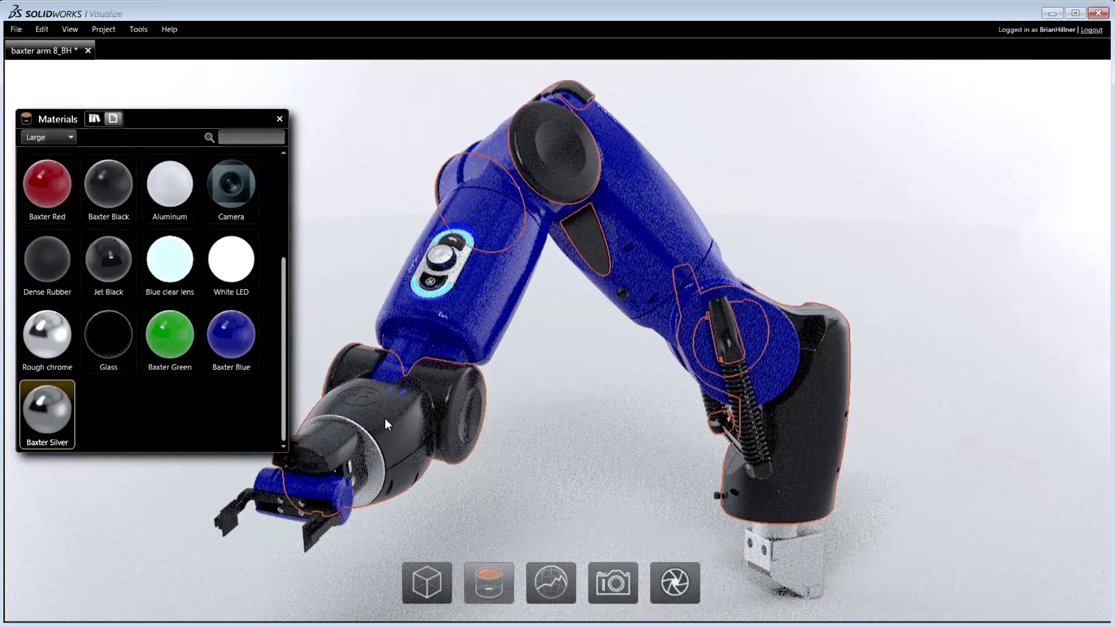
left_click(108, 262)
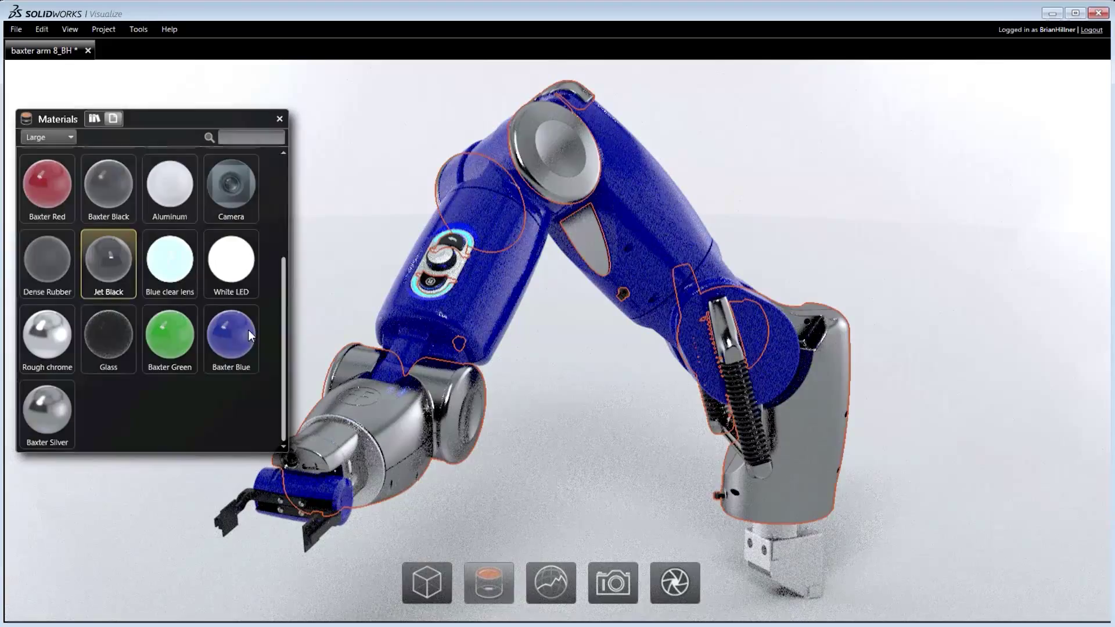
left_click(47, 336)
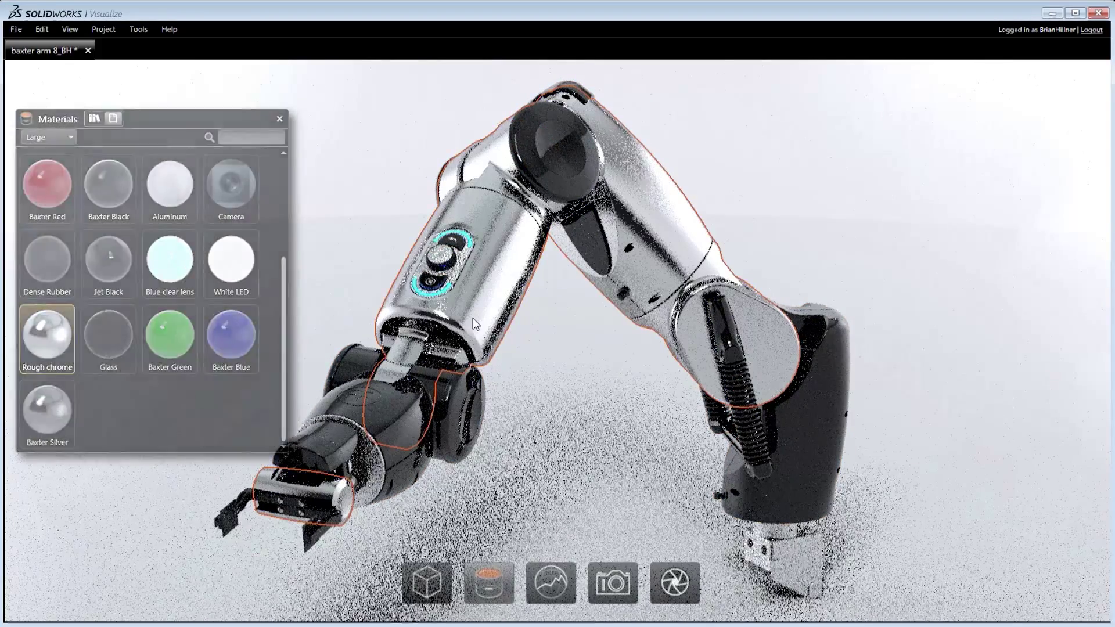
double_click(46, 338)
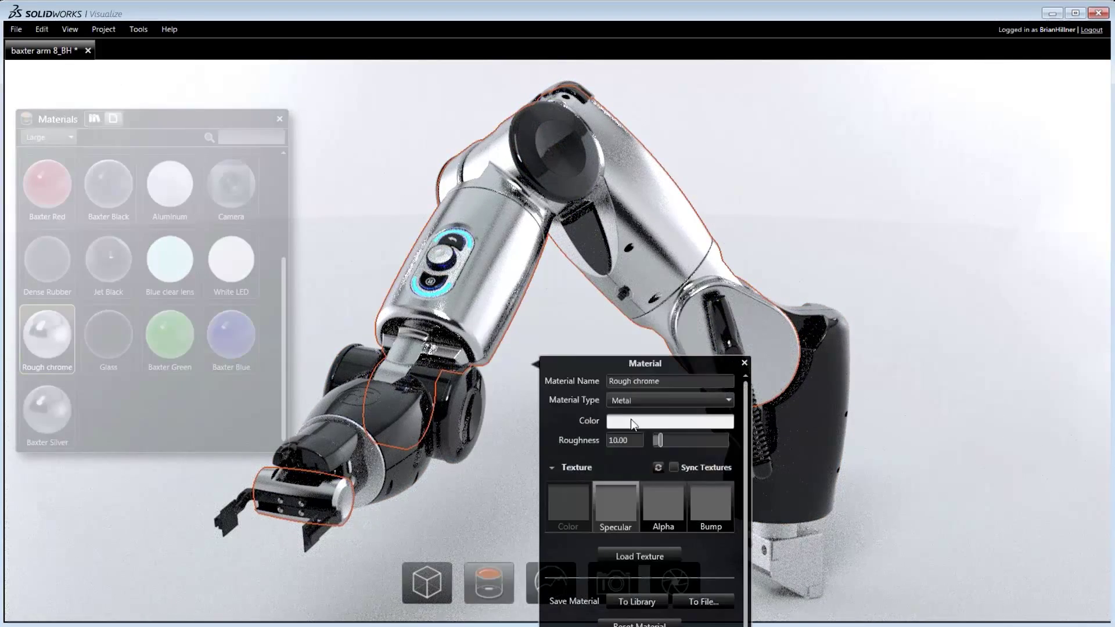
left_click_drag(658, 440, 693, 440)
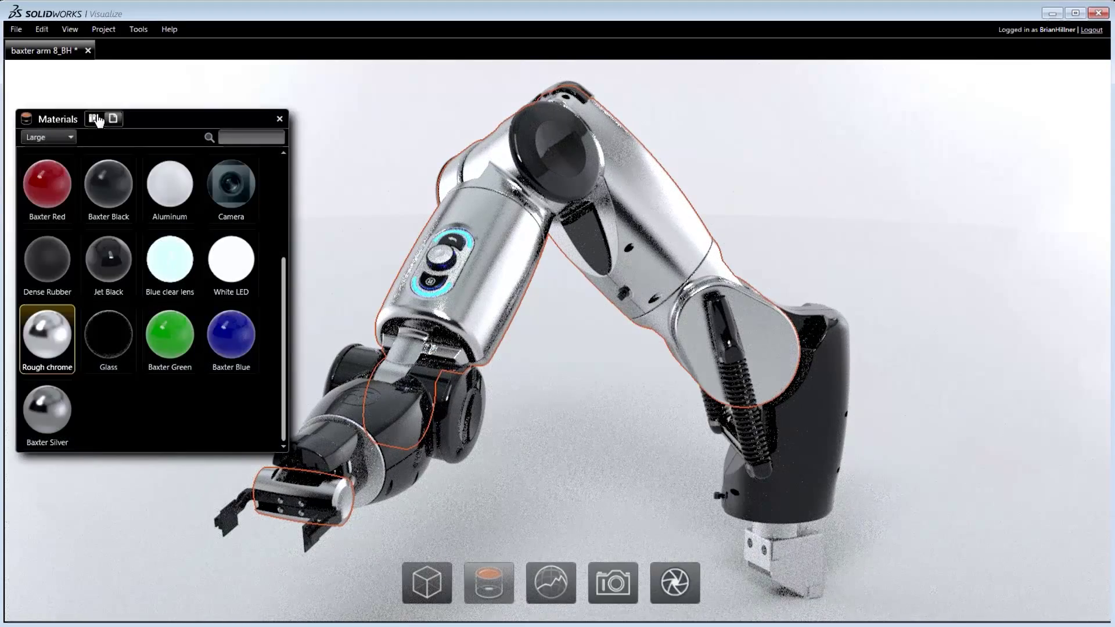
- Return the arm to red and place it in the Warehouse environment
left_click(114, 119)
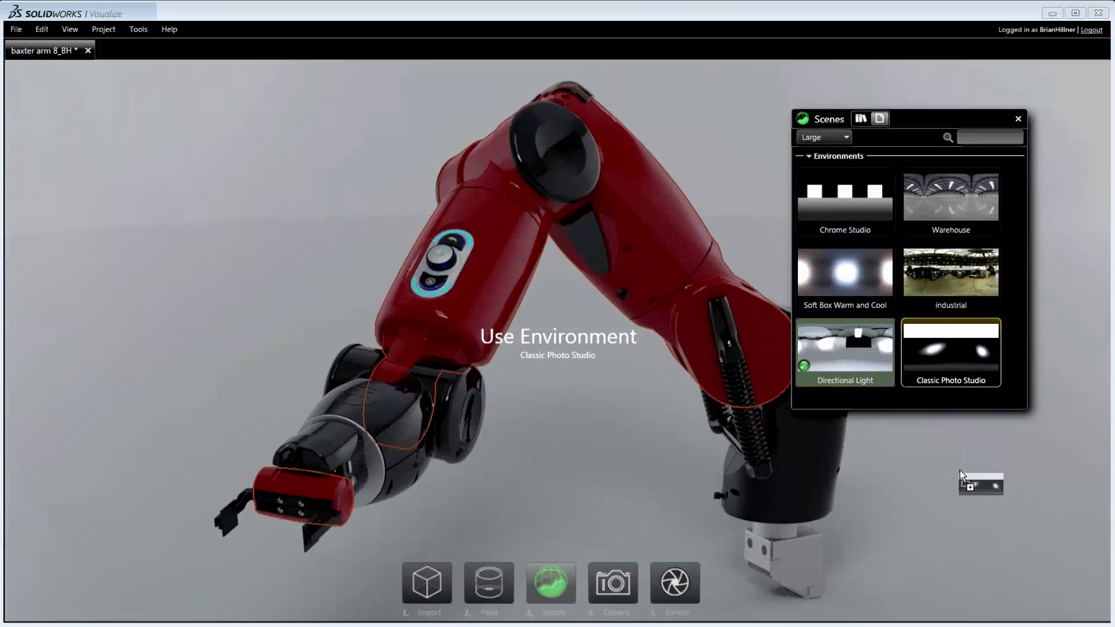
left_click(950, 273)
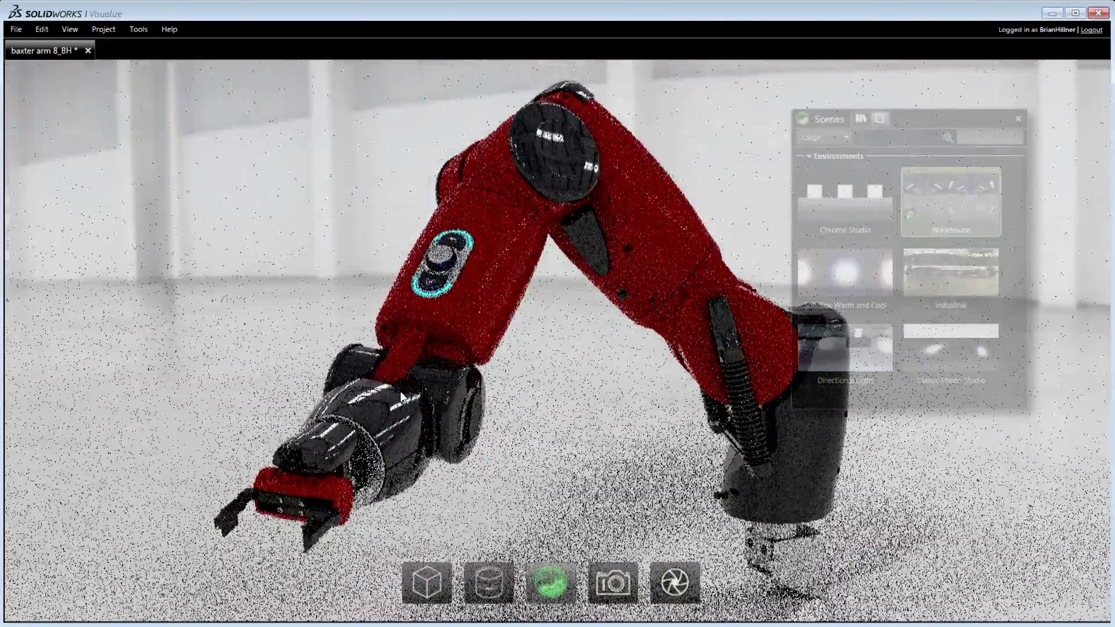
left_click(617, 587)
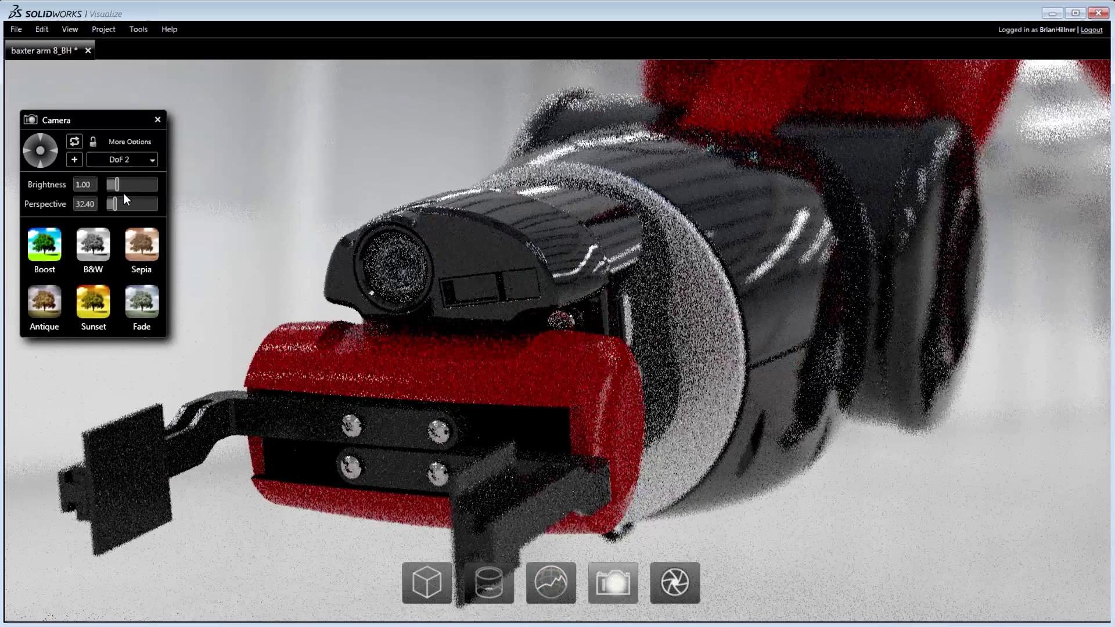
- View the arm through the DoF 1 camera, then another saved depth-of-field camera
left_click(152, 160)
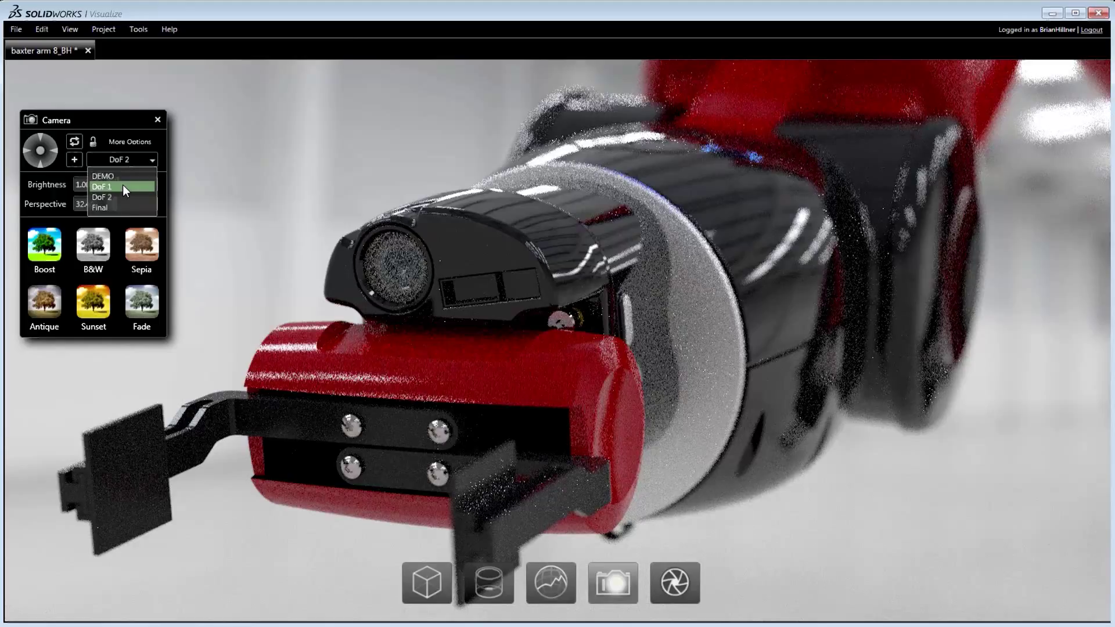
left_click(104, 187)
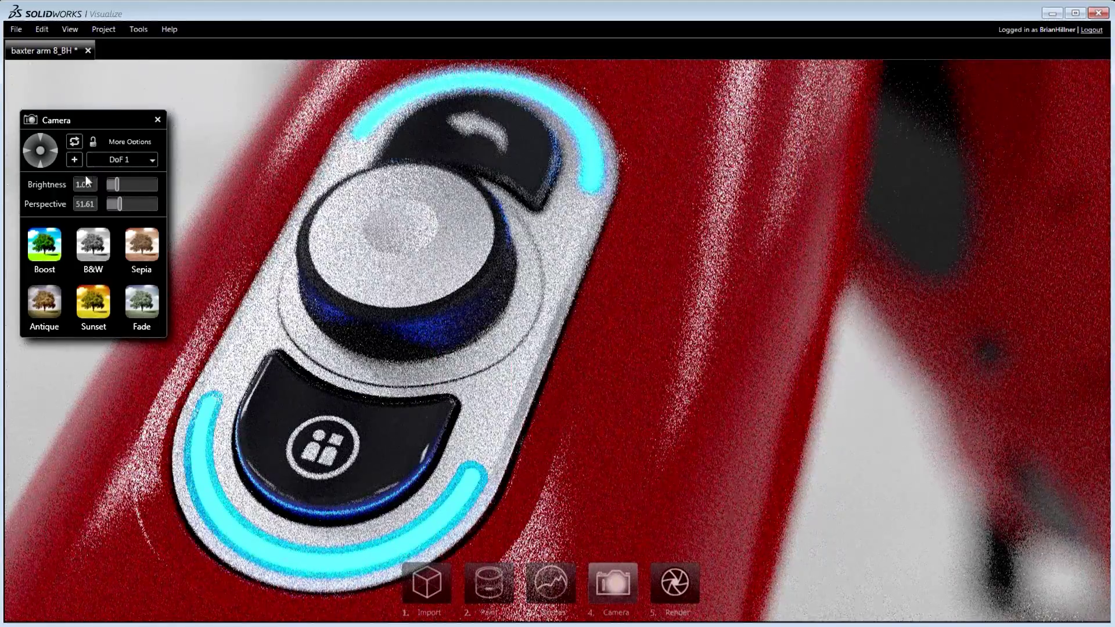
left_click(122, 159)
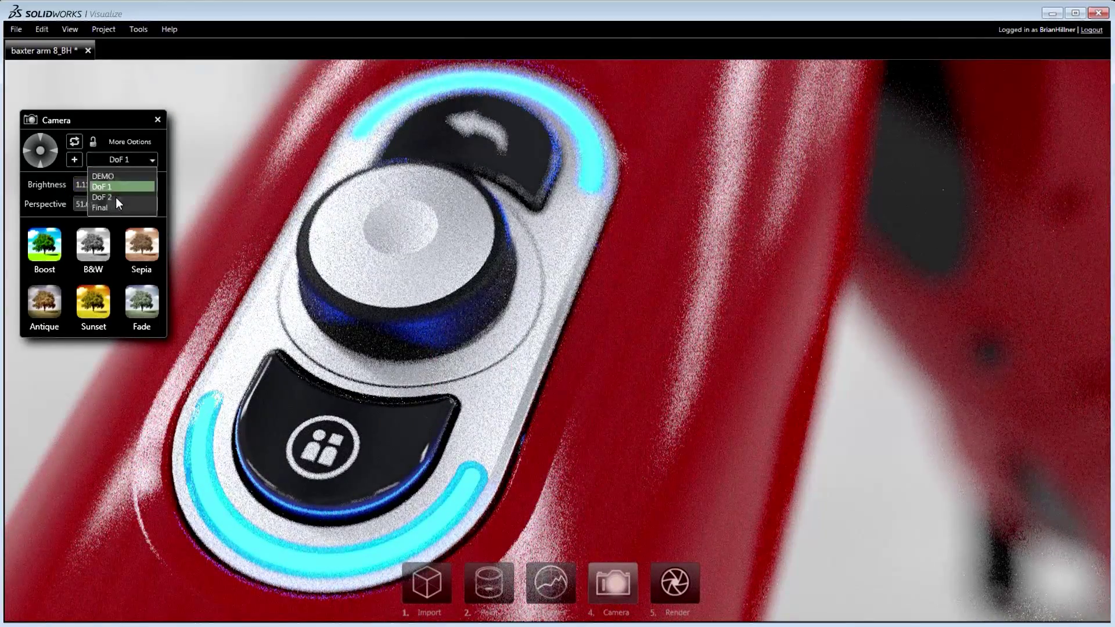
left_click(98, 207)
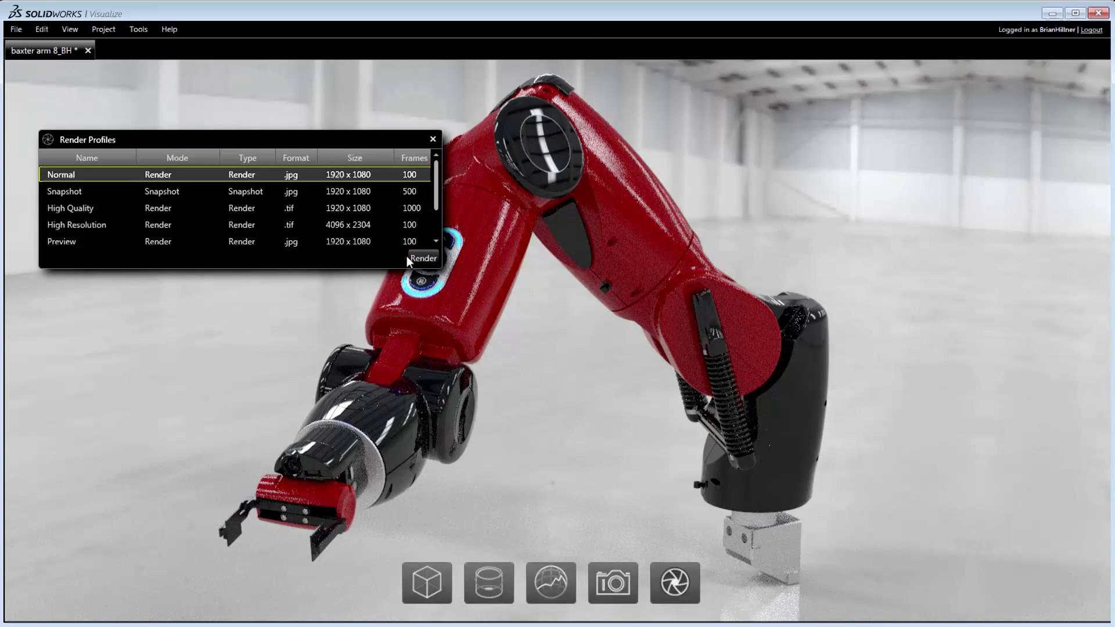
- Render the red arm in the warehouse using the Normal render profile
left_click(422, 258)
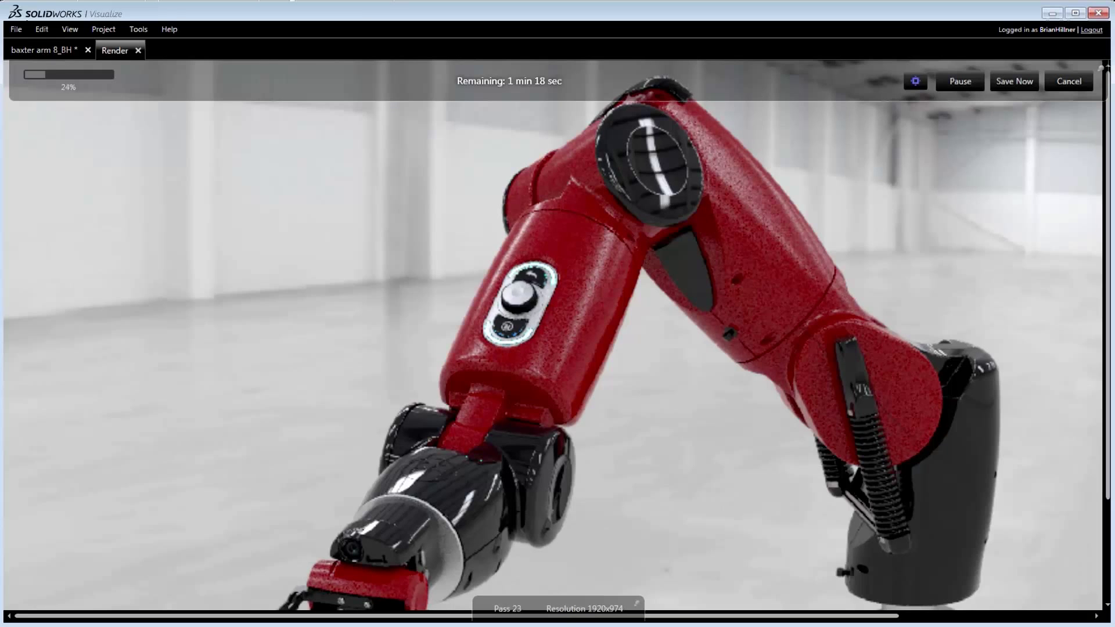